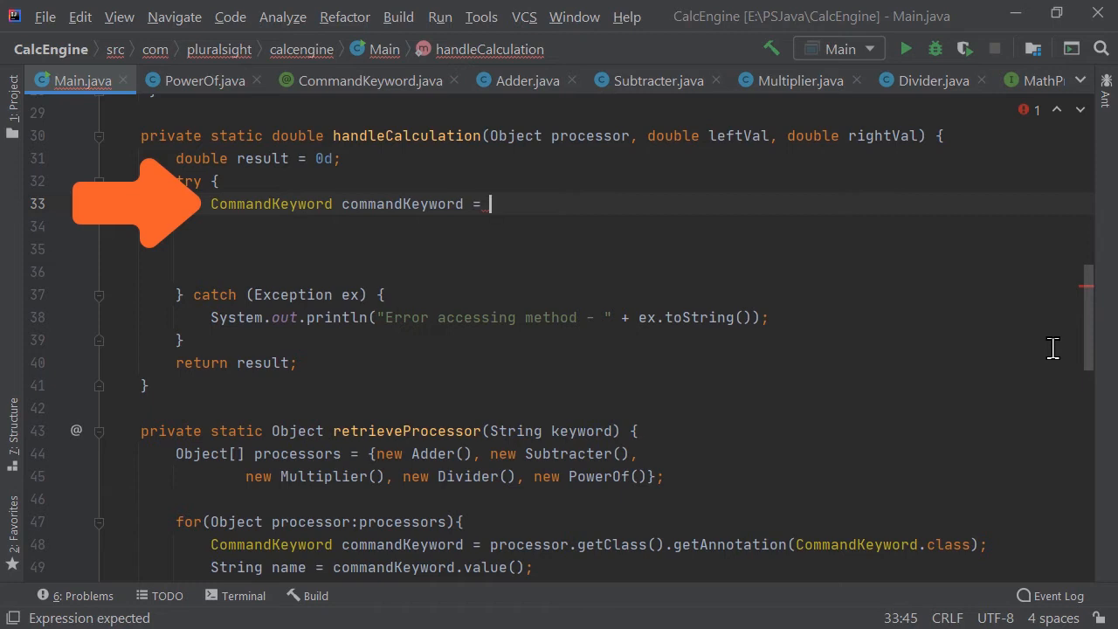
text(processor.getClass().)
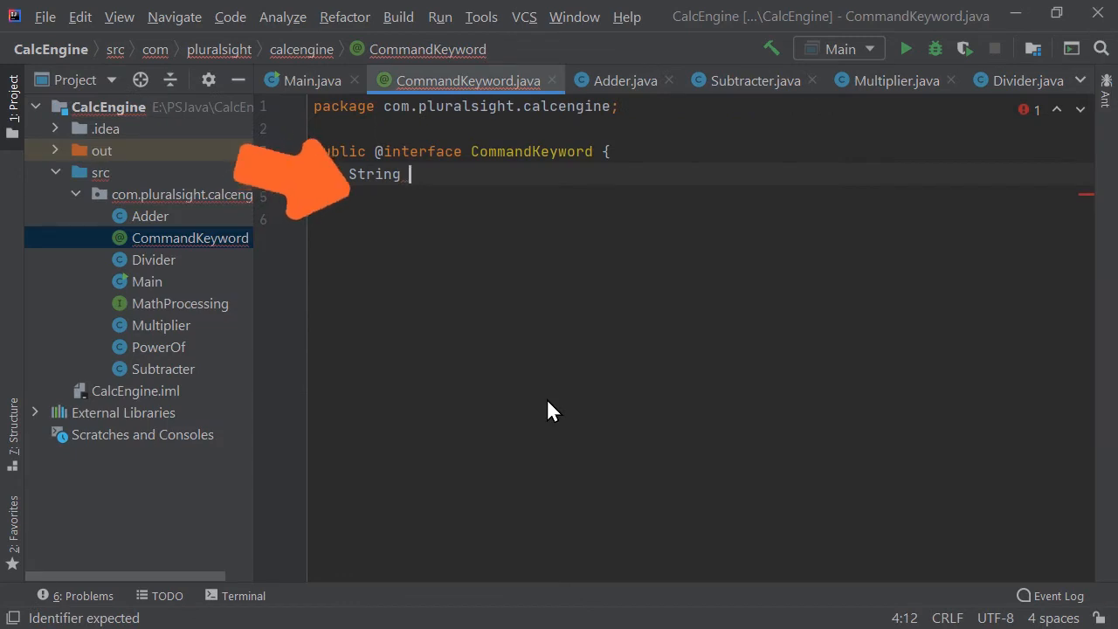
text(name();)
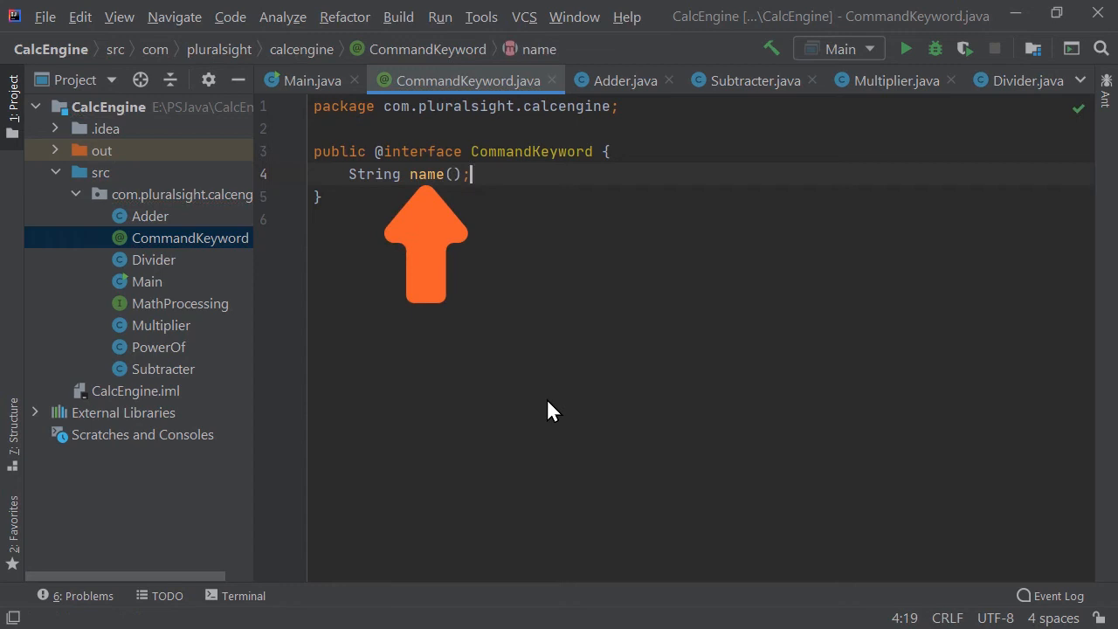